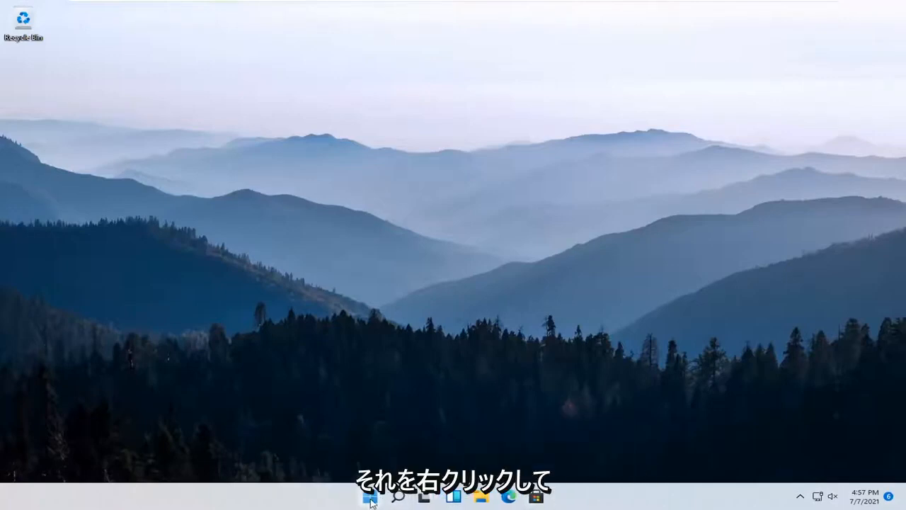
Open Windows Settings from the Start button's right-click quick link menu.
right_click(370, 497)
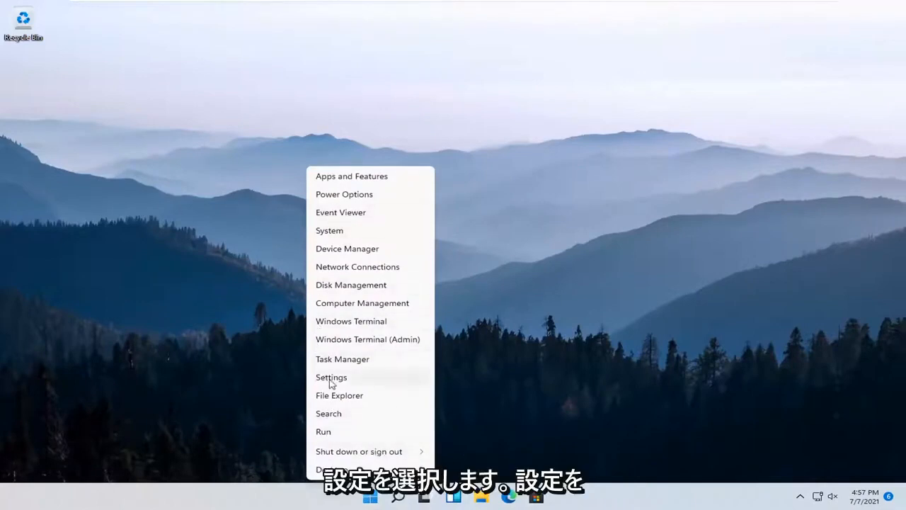
click(331, 377)
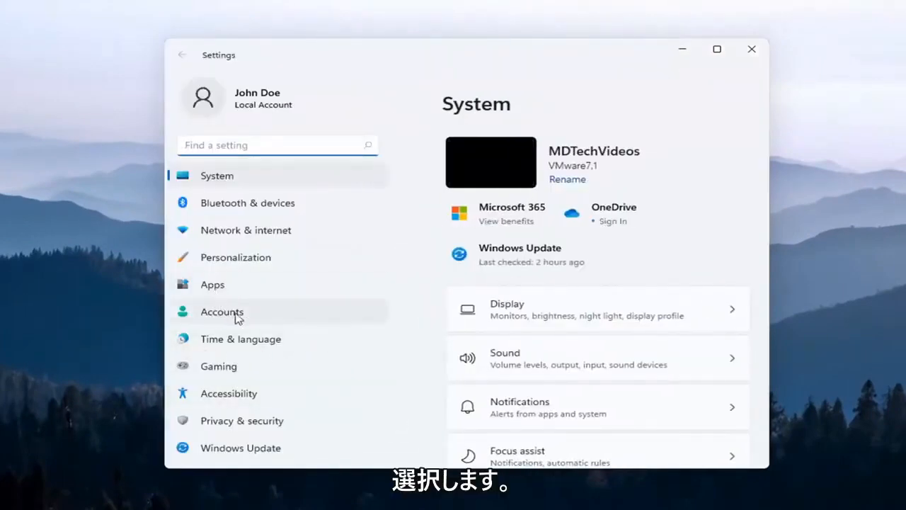
Go to the Accounts page in the Settings sidebar.
click(221, 311)
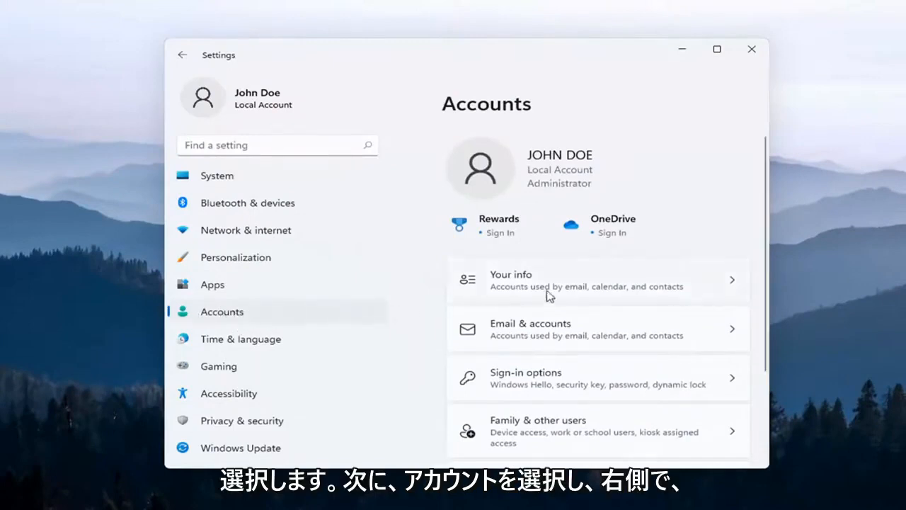
mouse_move(579, 369)
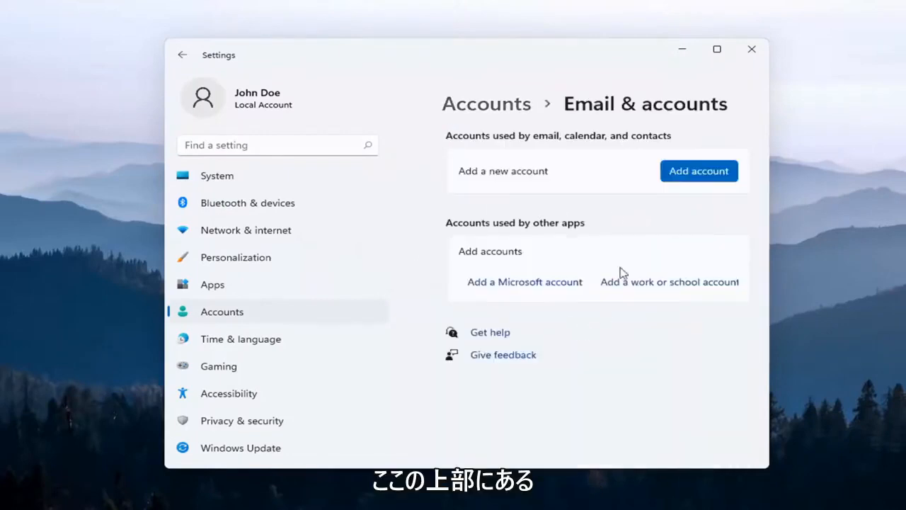
click(698, 171)
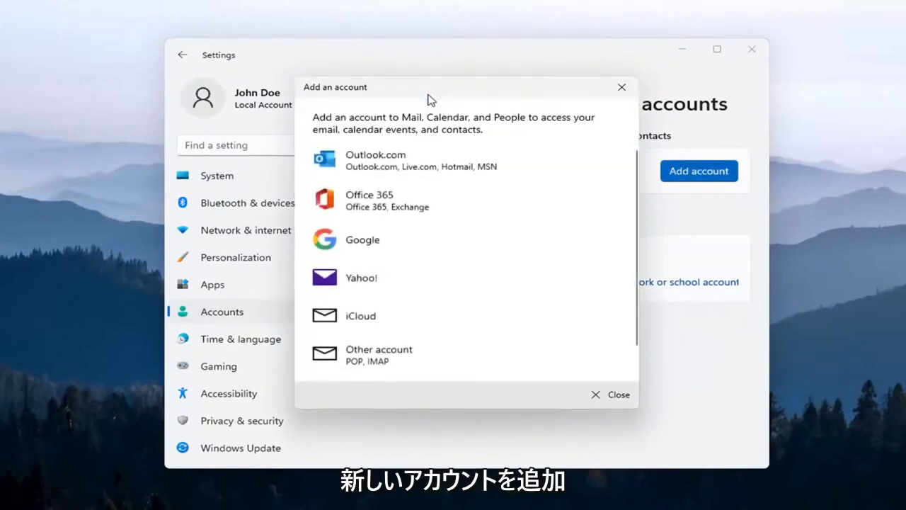
mouse_move(418, 120)
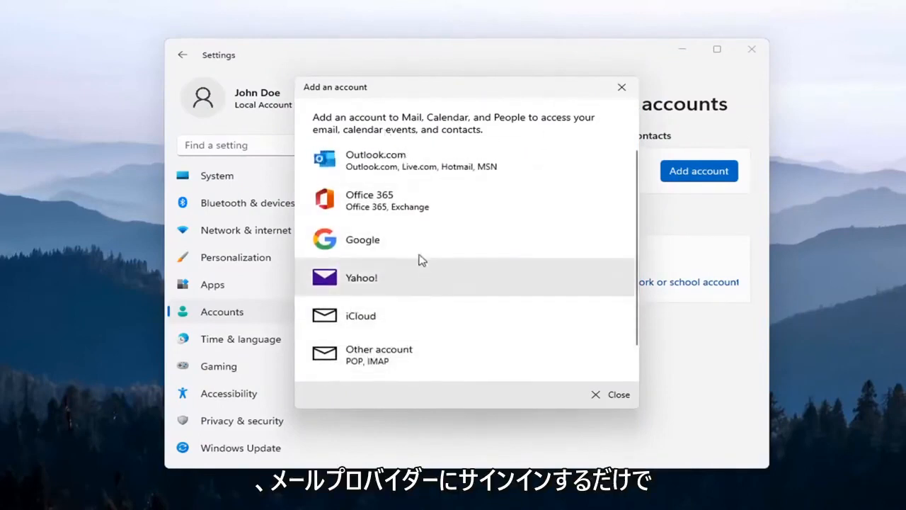
click(618, 395)
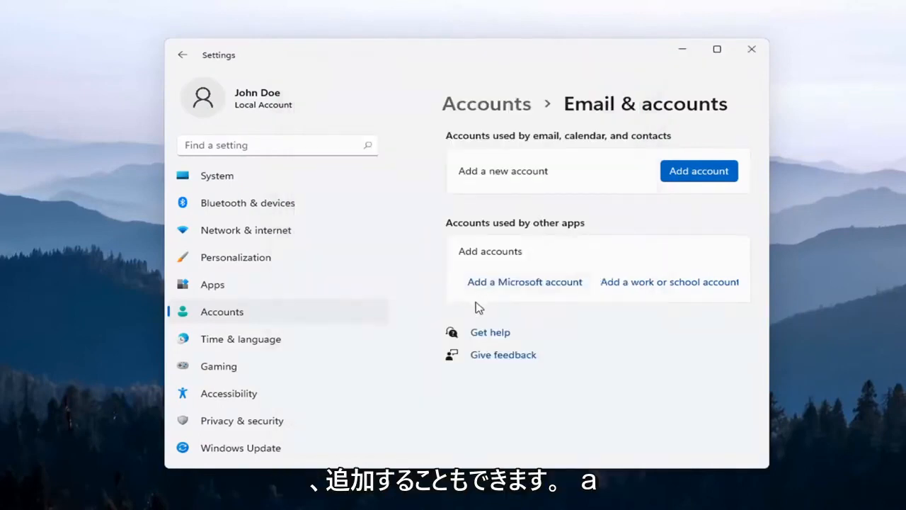
click(525, 282)
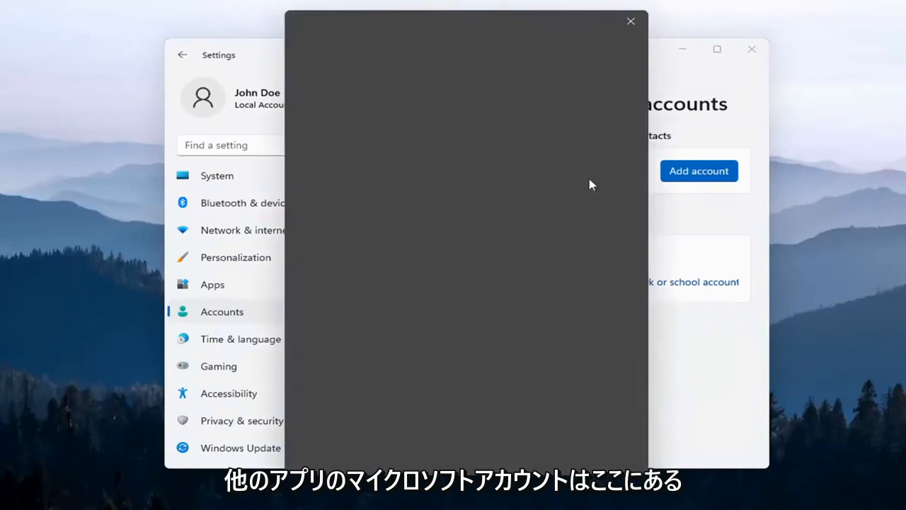
click(630, 20)
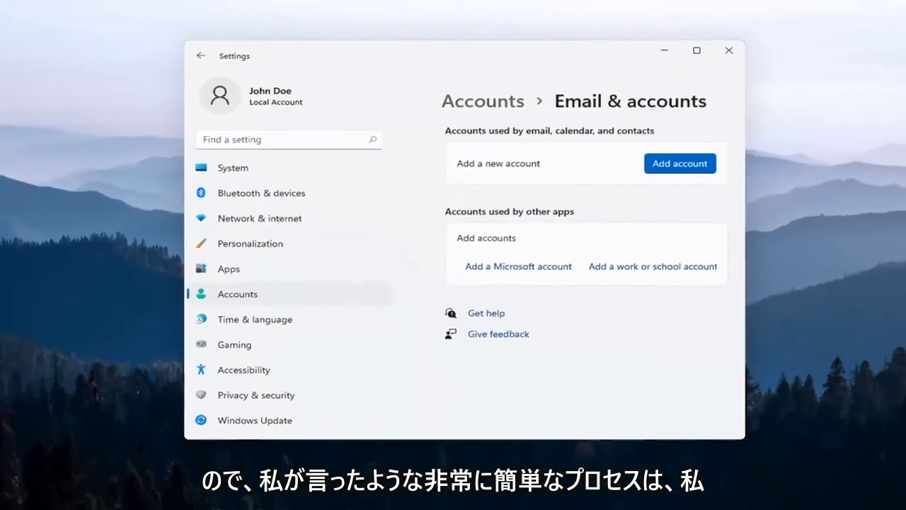